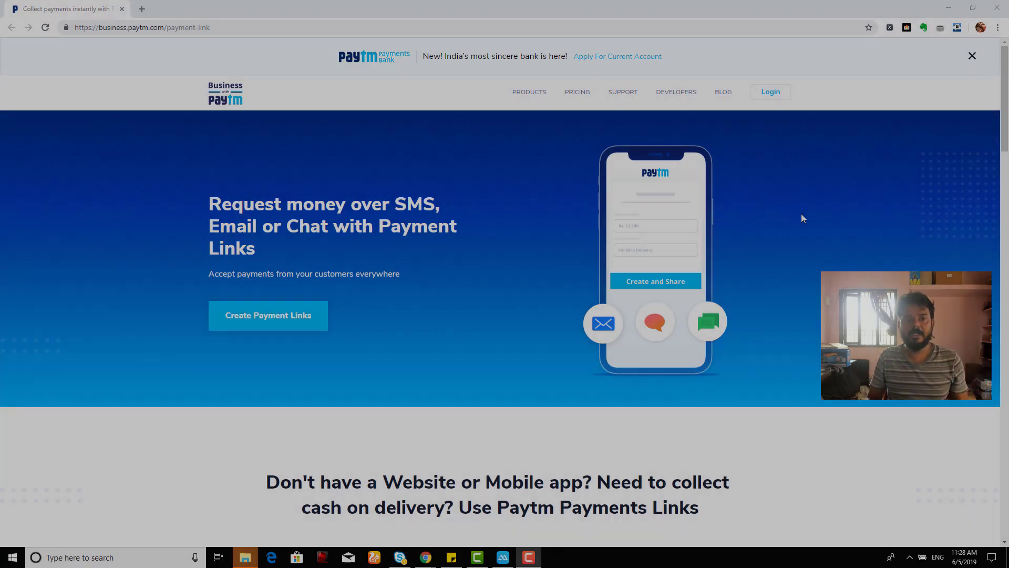
pyautogui.moveTo(801, 214)
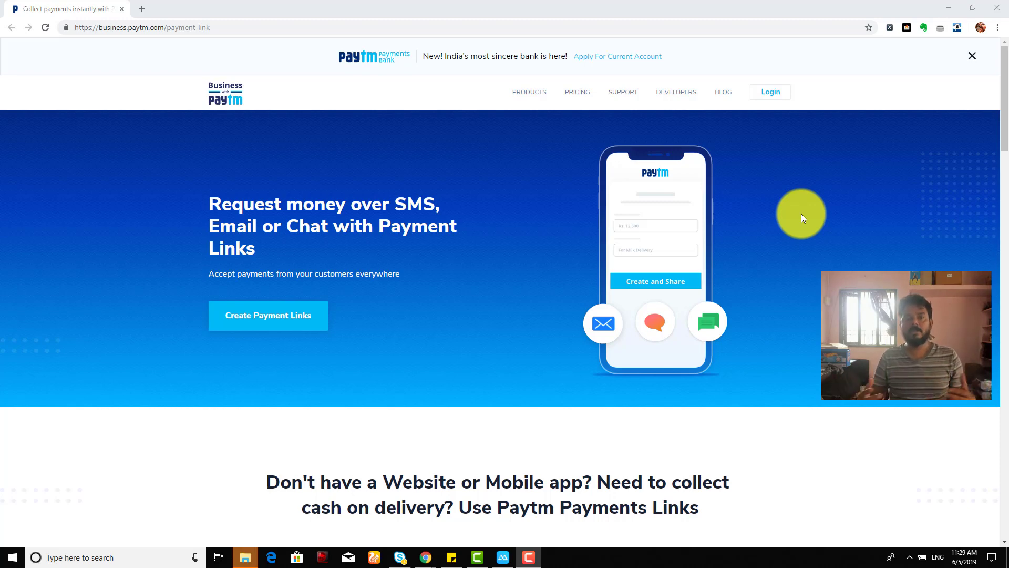
pyautogui.moveTo(307, 256)
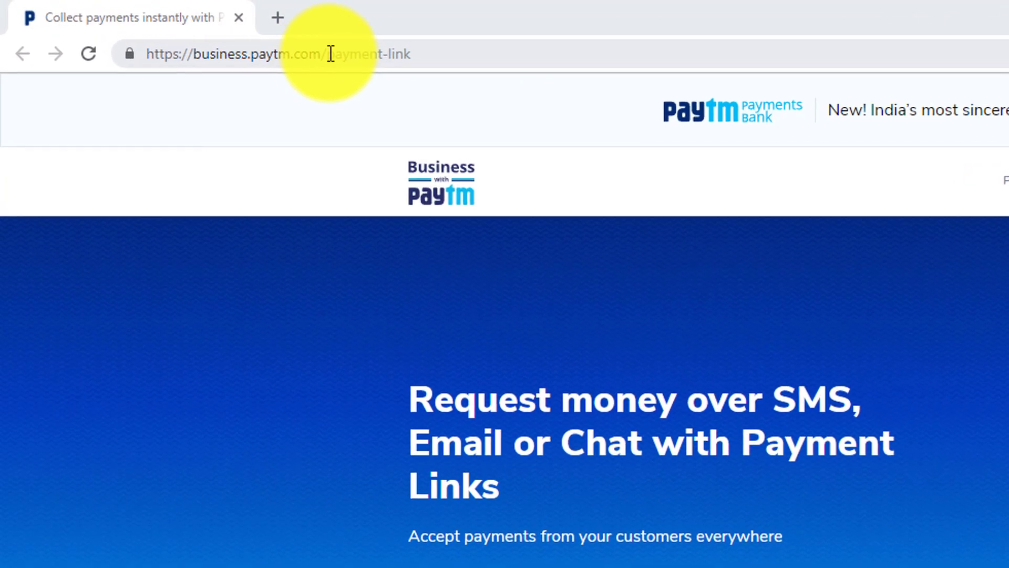
# Step: Log in to open the Paytm for Business dashboard's Get Started page
pyautogui.click(277, 54)
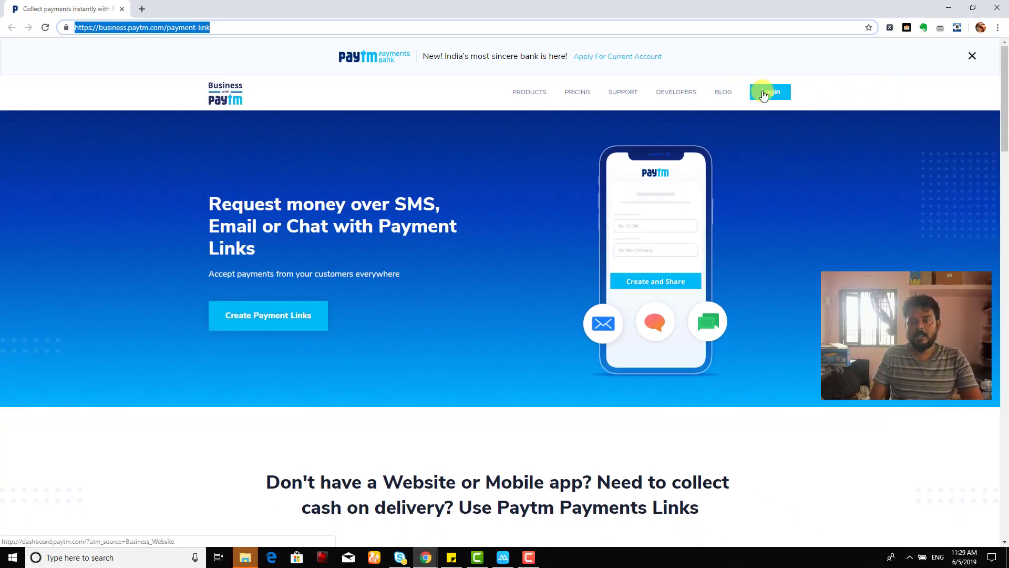
pyautogui.click(770, 91)
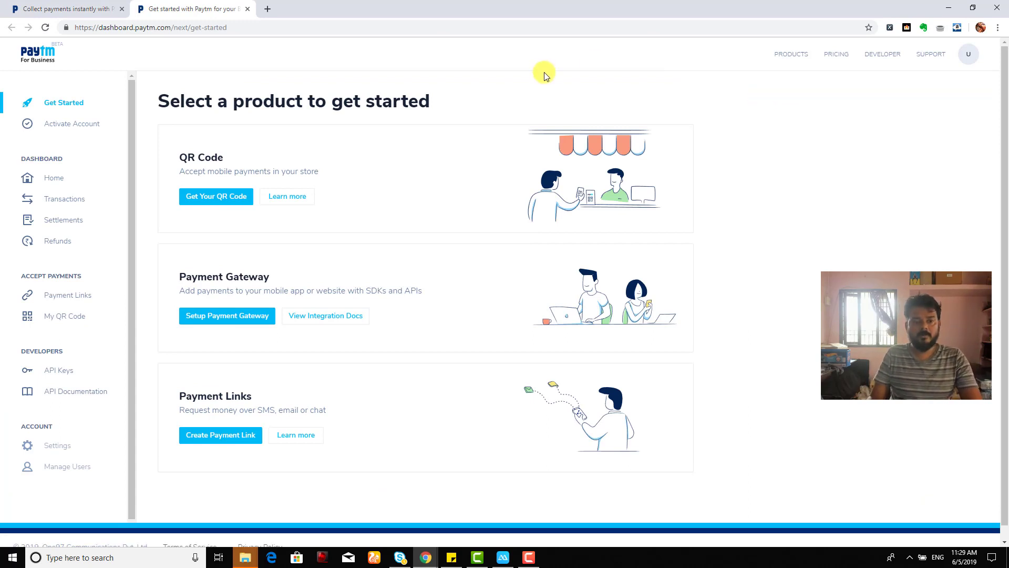
pyautogui.moveTo(63, 103)
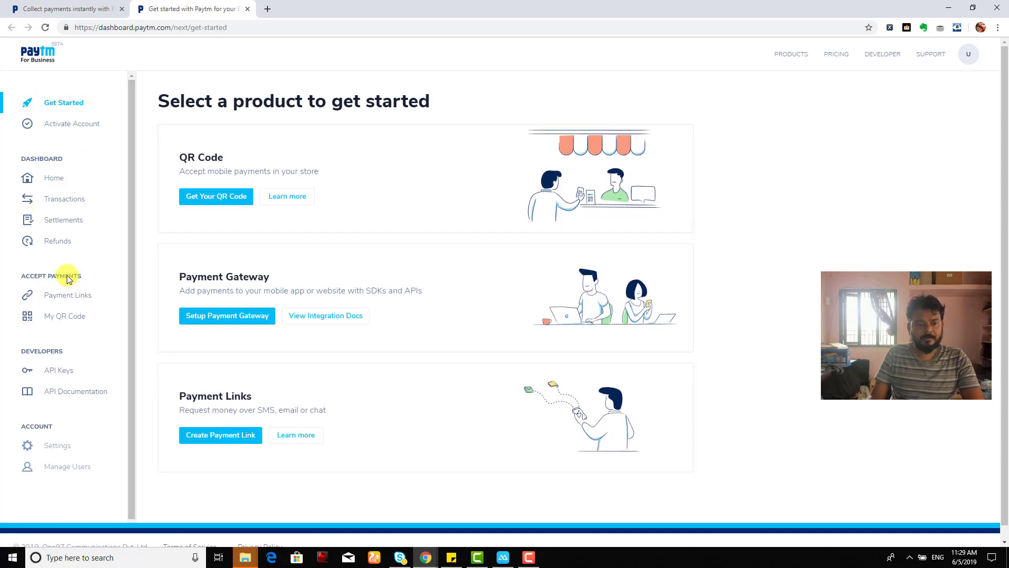
pyautogui.moveTo(238, 432)
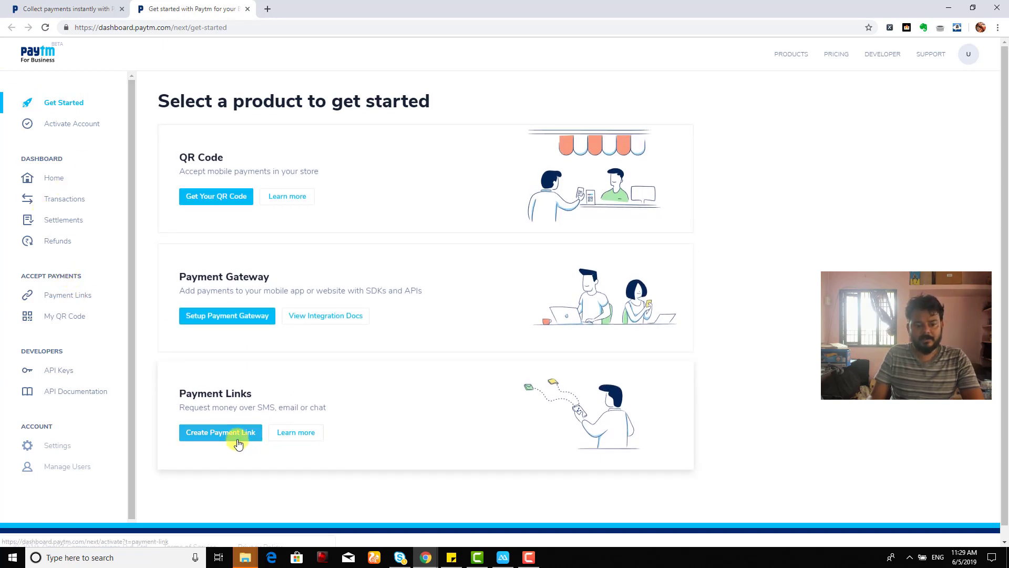
pyautogui.moveTo(191, 412)
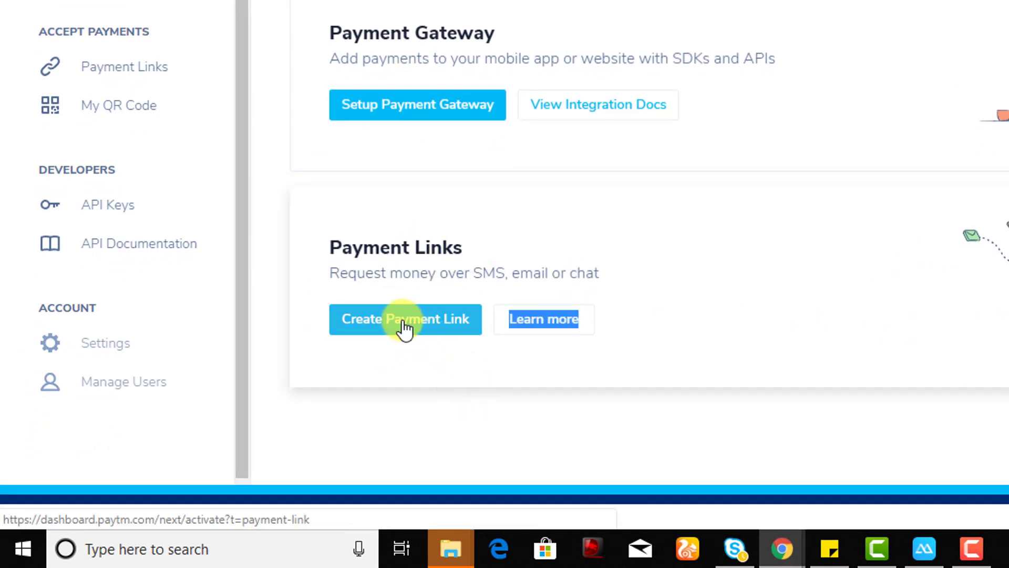
# Step: Choose Create Payment Link and submit the PAN to begin Starter Plan activation
pyautogui.click(406, 318)
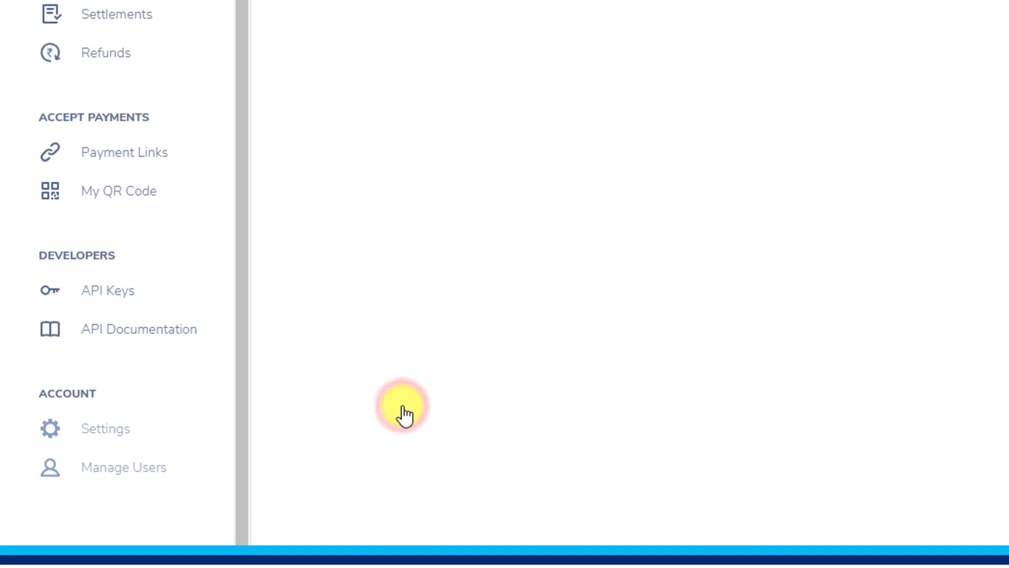
pyautogui.scroll(3)
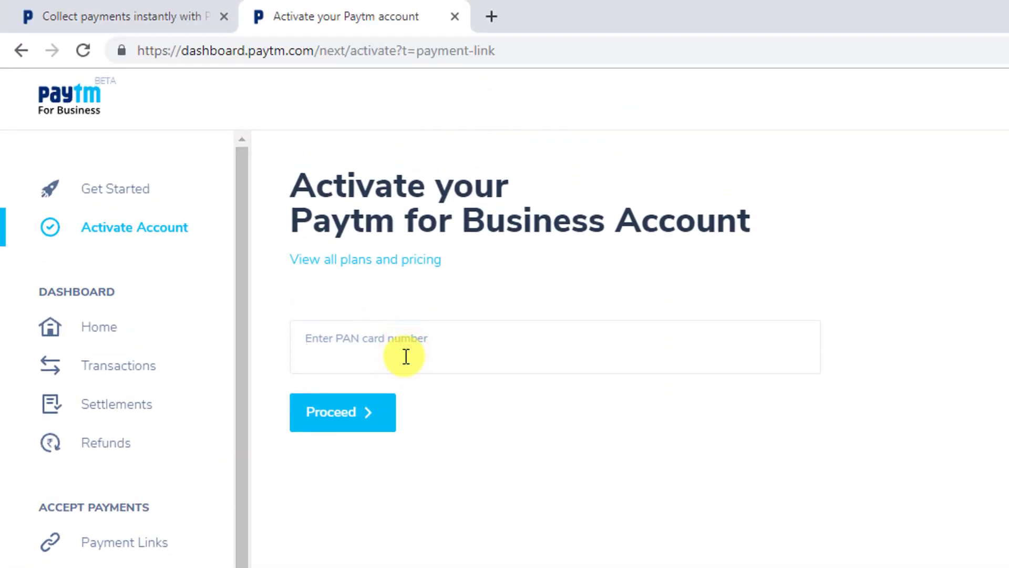
pyautogui.click(342, 412)
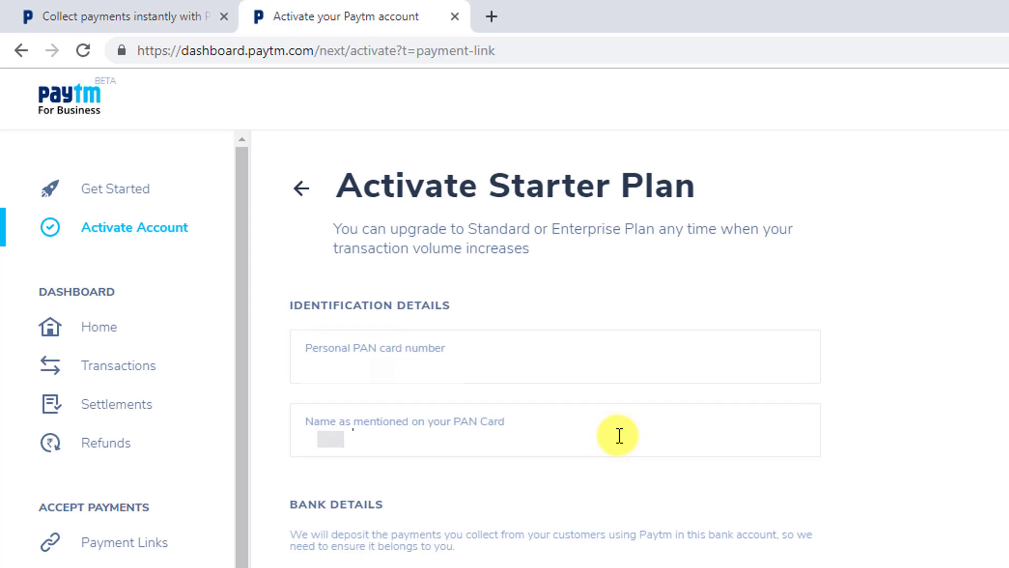
pyautogui.doubleClick(332, 440)
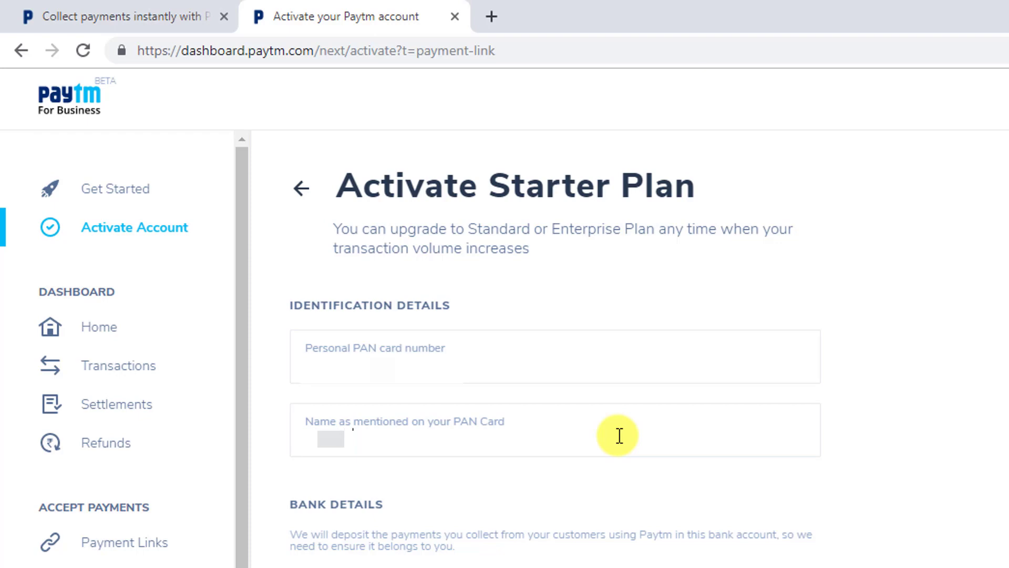
# Step: Fill HDFC Bank and business details with display name vicky and accept the terms
pyautogui.scroll(-3)
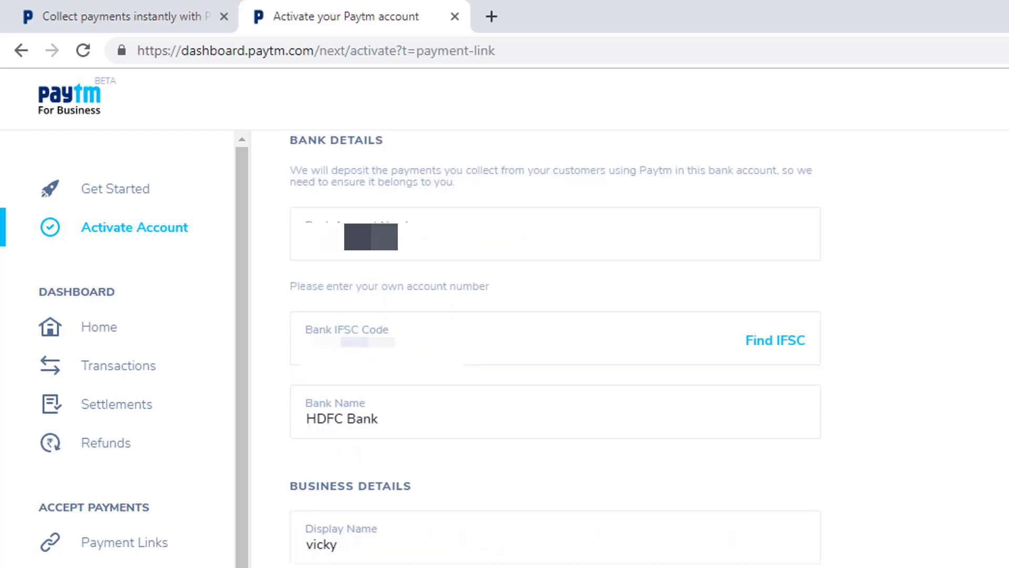
pyautogui.scroll(-3)
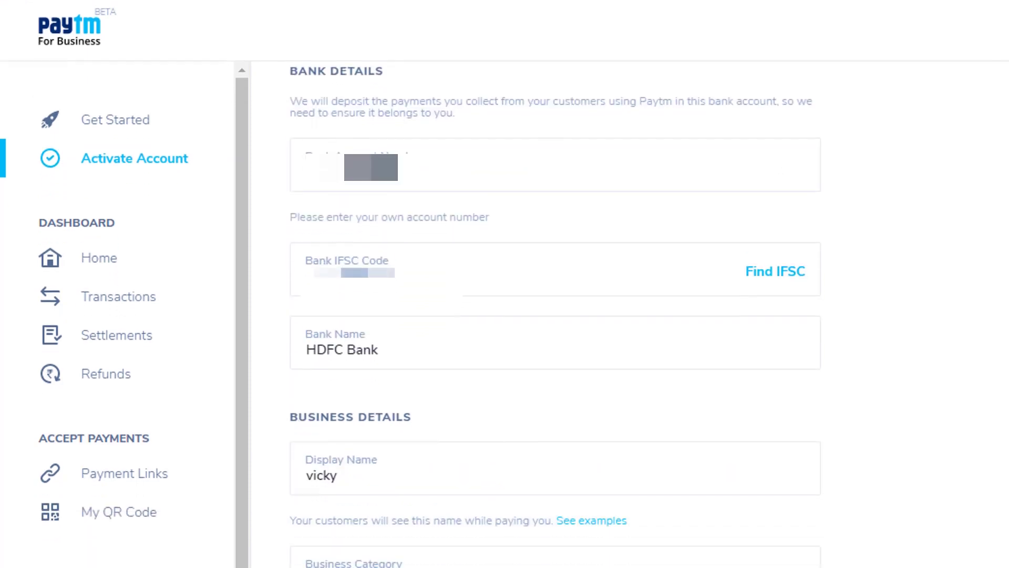
pyautogui.scroll(-3)
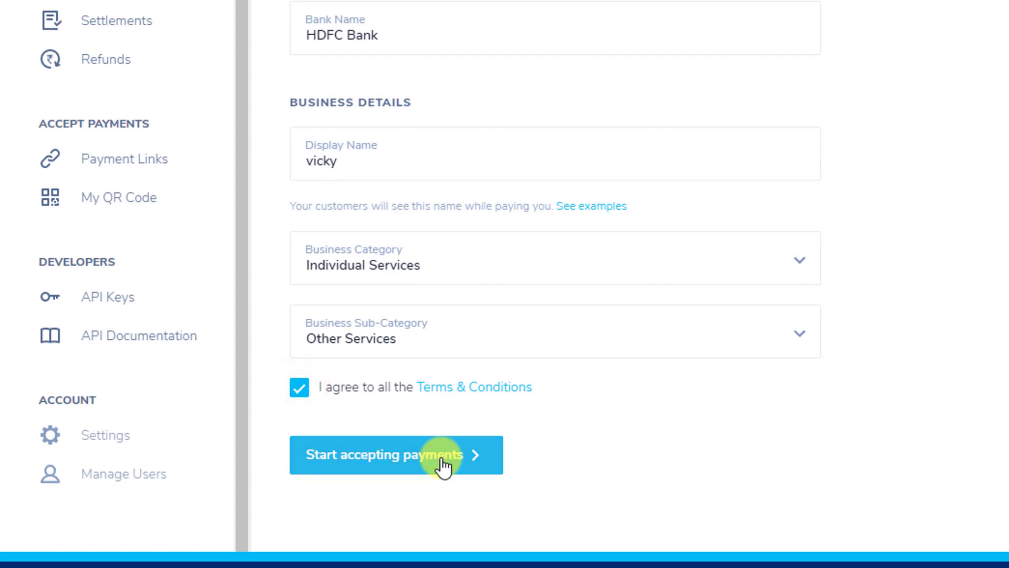
# Step: Submit the activation form and continue past the Account Activated dialog to Payment Links
pyautogui.click(395, 454)
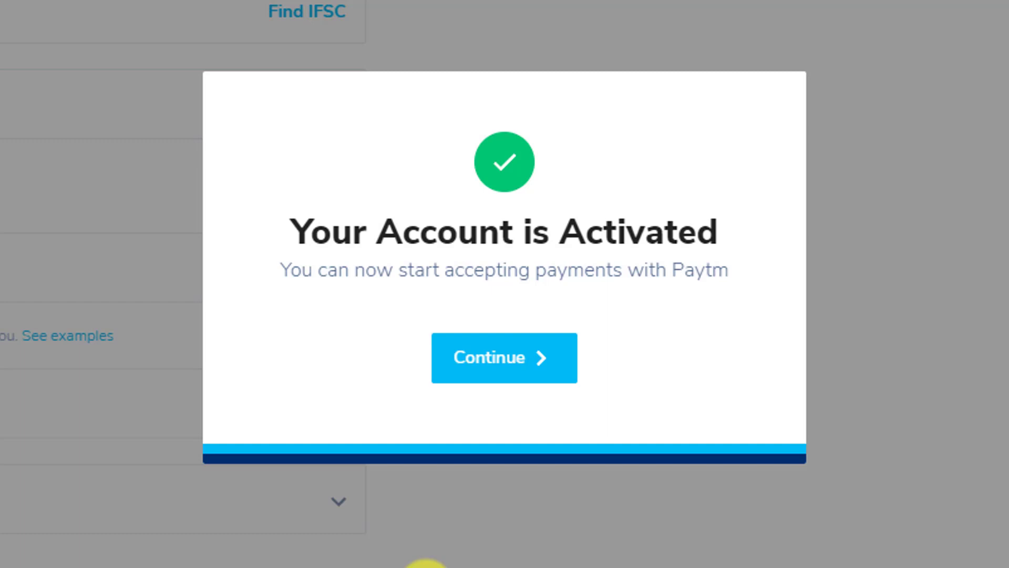
pyautogui.moveTo(604, 255)
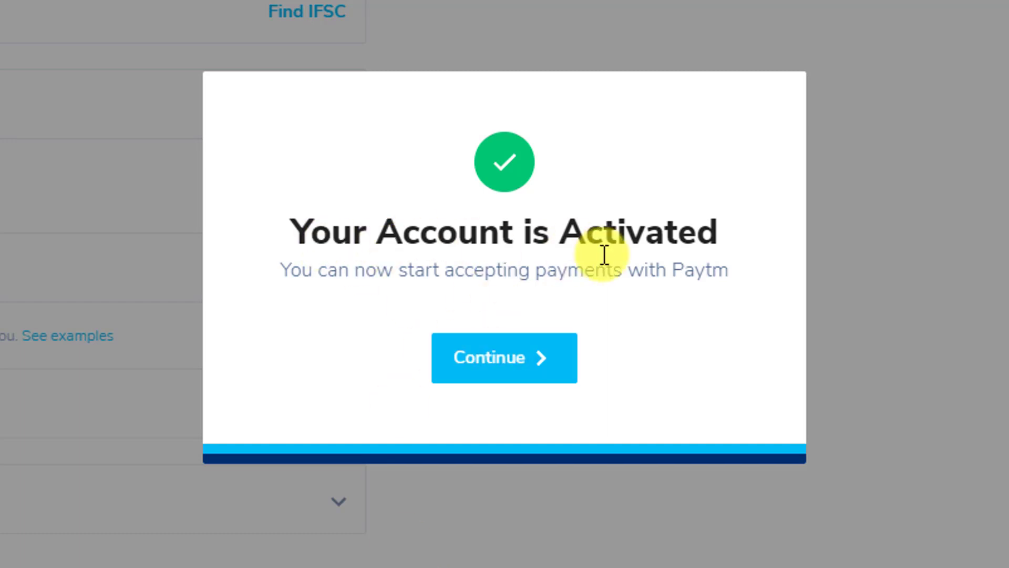
pyautogui.click(504, 357)
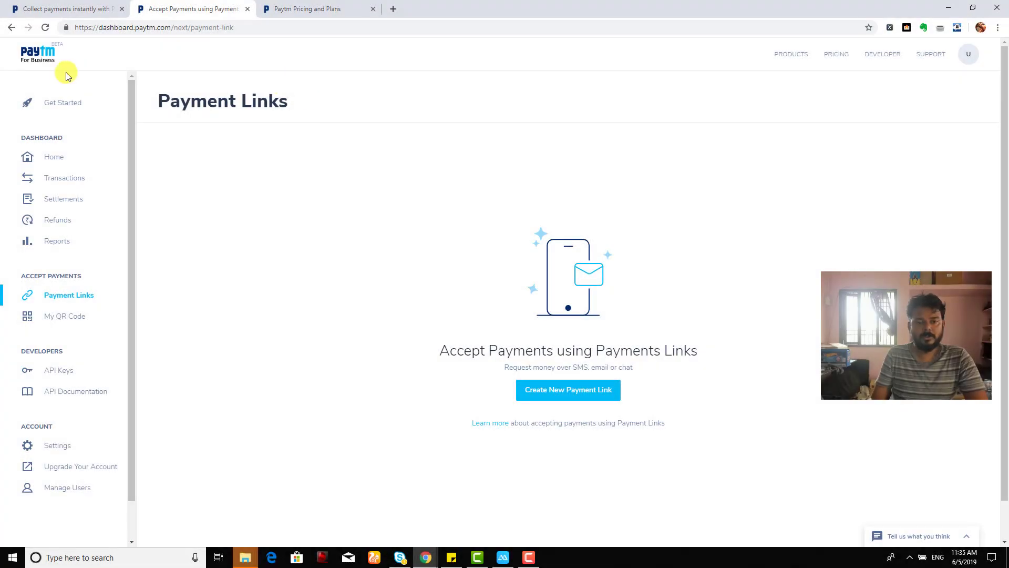
pyautogui.moveTo(147, 223)
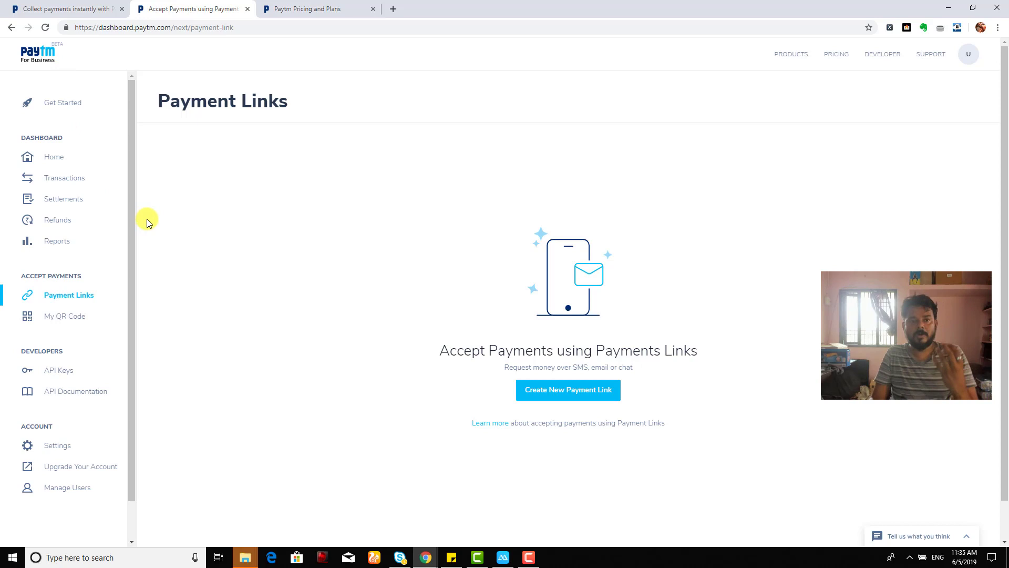
pyautogui.moveTo(100, 312)
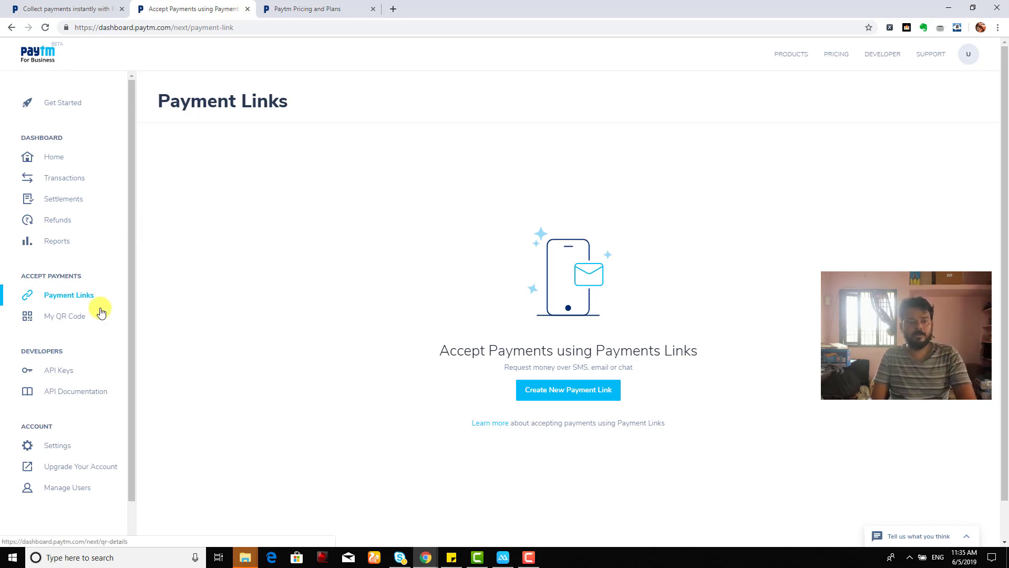
pyautogui.moveTo(43, 279)
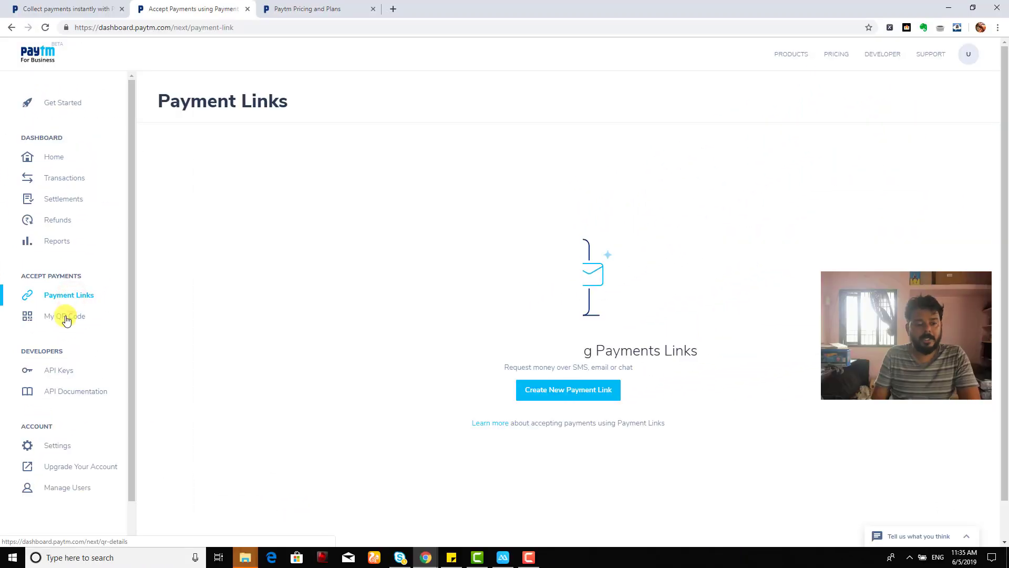
# Step: Open the My QR Code page under Accept Payments in the sidebar
pyautogui.click(64, 316)
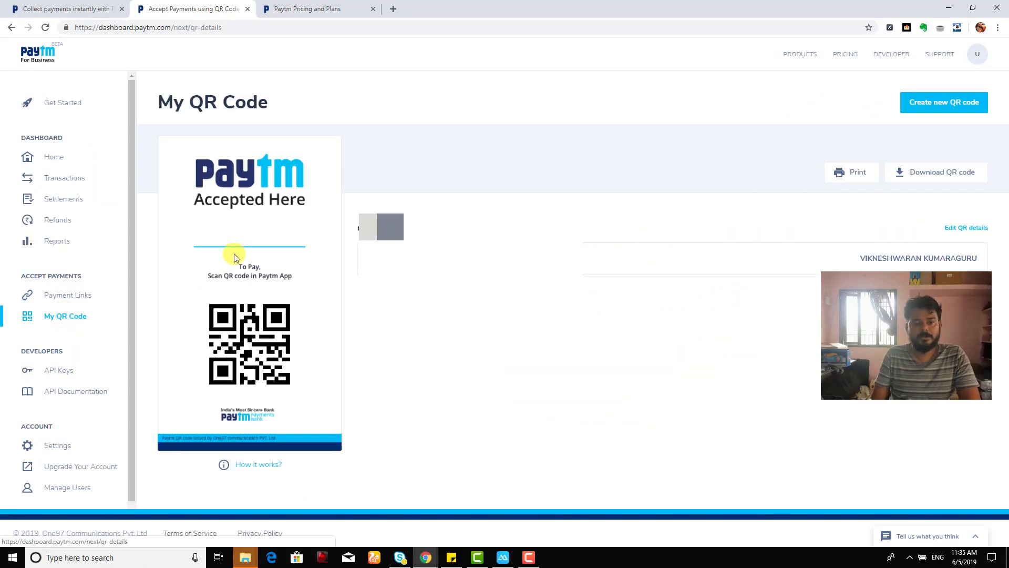
# Step: Edit the QR code details and save the display name as VICKY
pyautogui.click(966, 227)
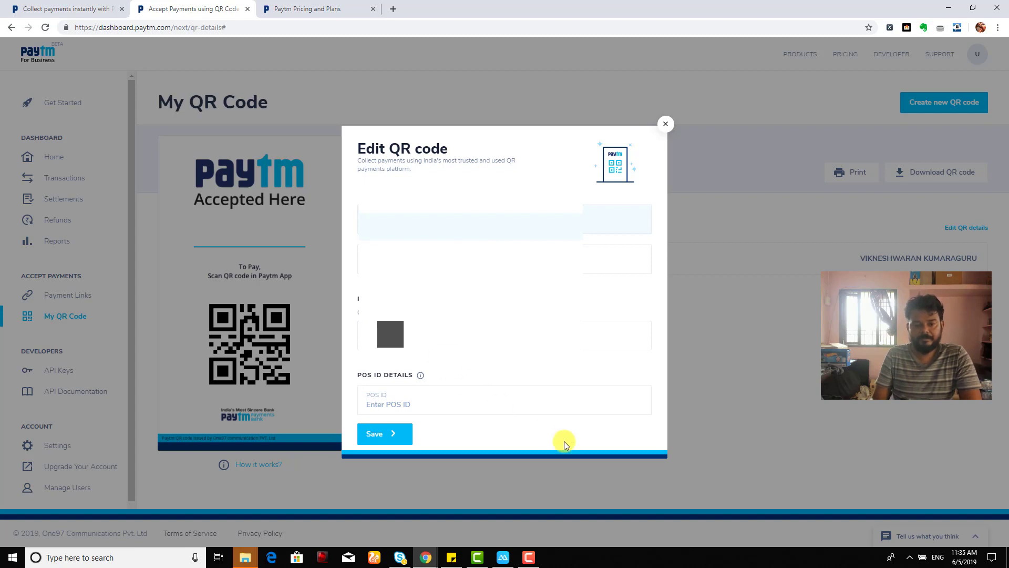
pyautogui.moveTo(385, 433)
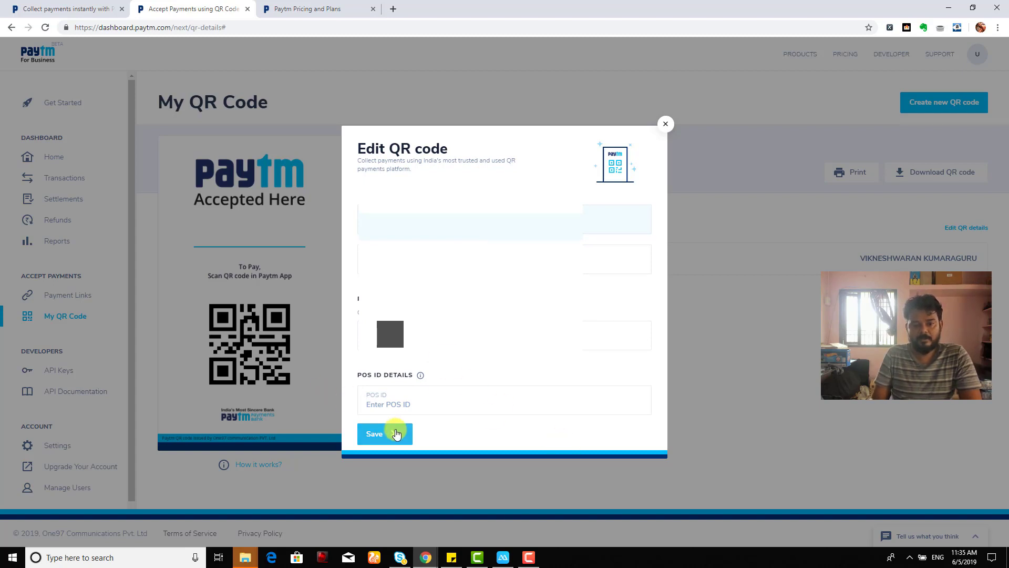
pyautogui.click(374, 433)
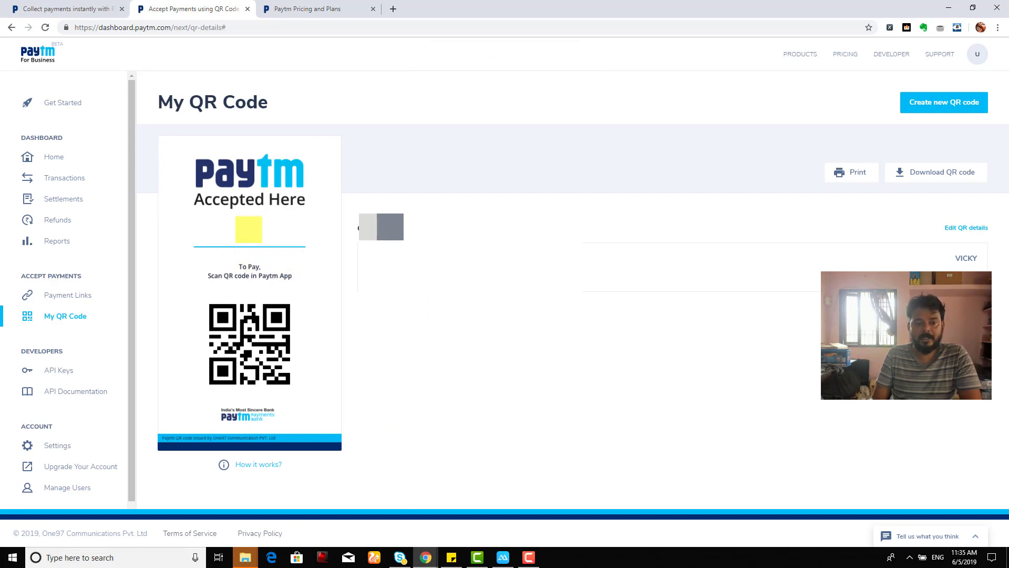
pyautogui.moveTo(266, 343)
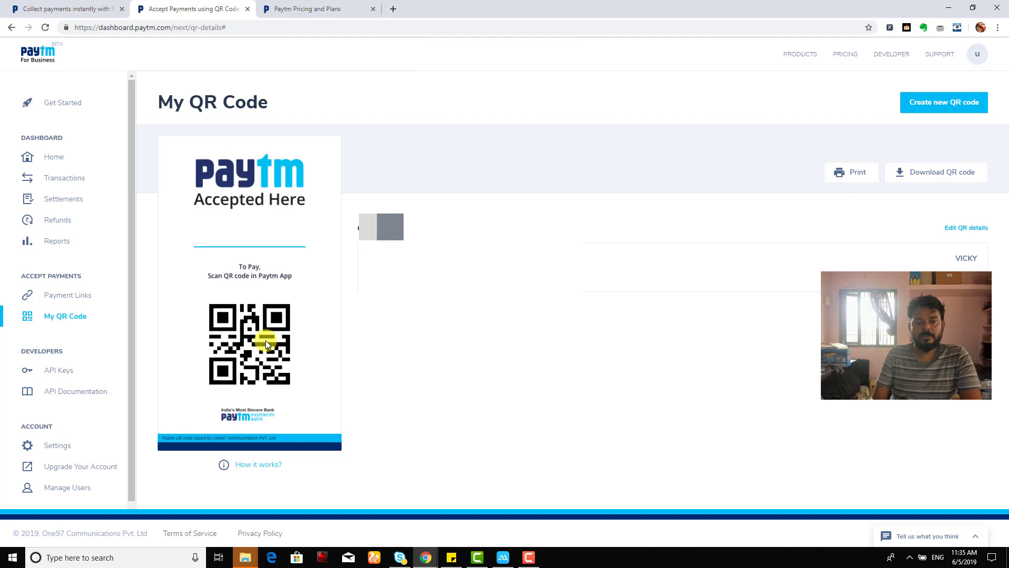
pyautogui.moveTo(212, 275)
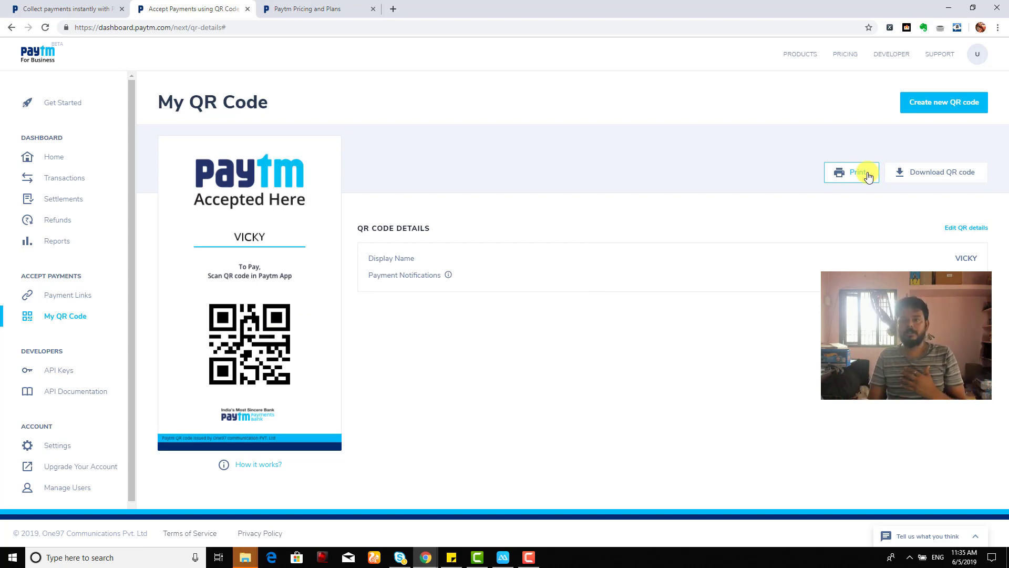
# Step: Print the VICKY QR code poster, opening a one-page PDF print preview
pyautogui.click(851, 172)
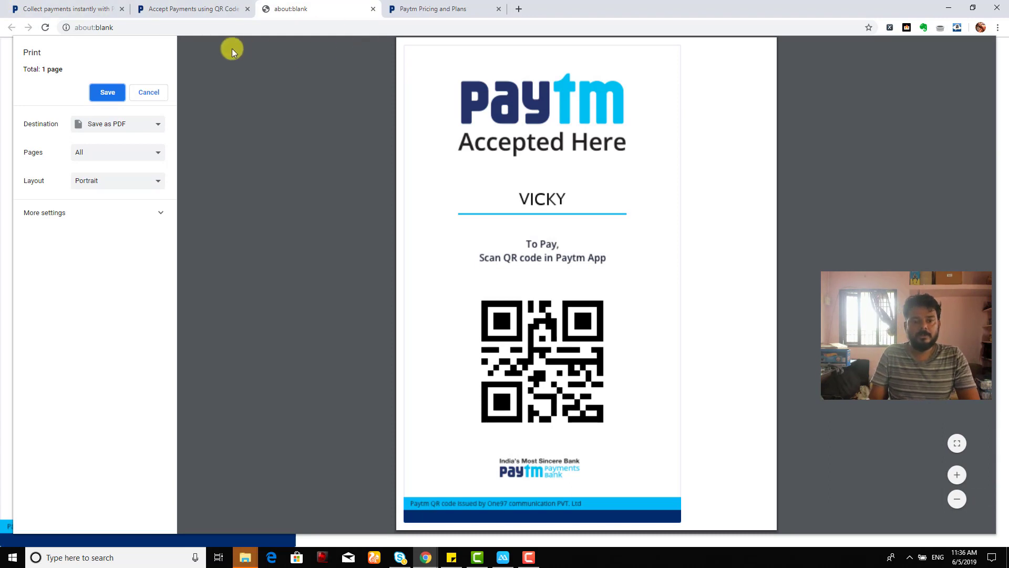
# Step: Save the printed QR poster and download the QR code image as Offline Merchant.png
pyautogui.click(149, 92)
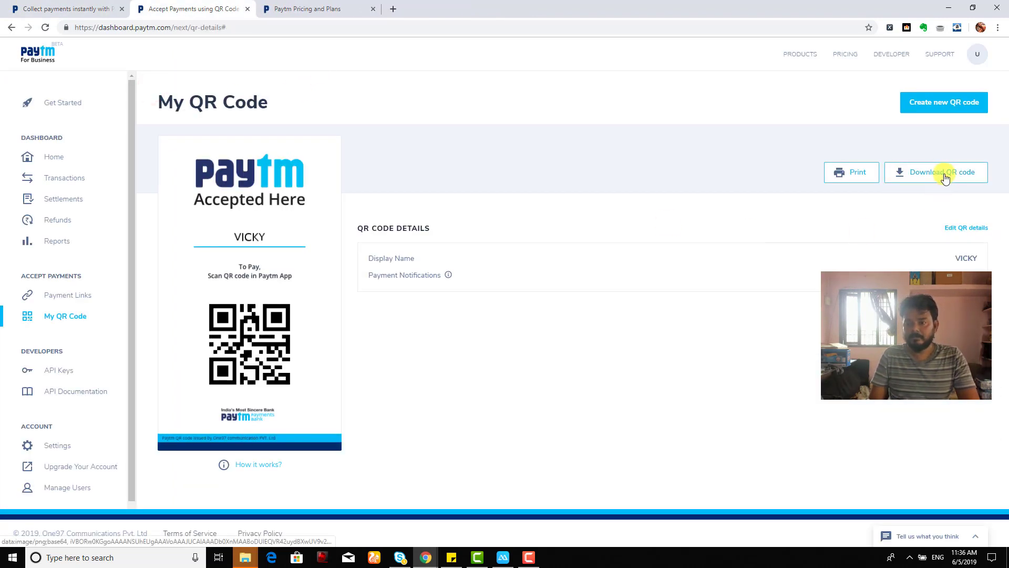
pyautogui.click(930, 172)
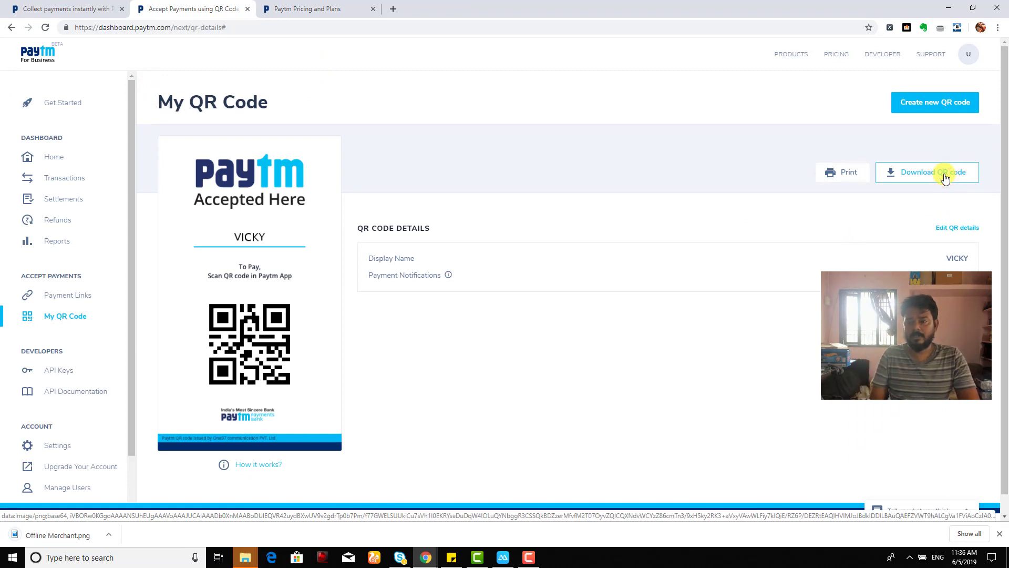
# Step: Open the Create new QR code form and close it without creating one
pyautogui.click(935, 102)
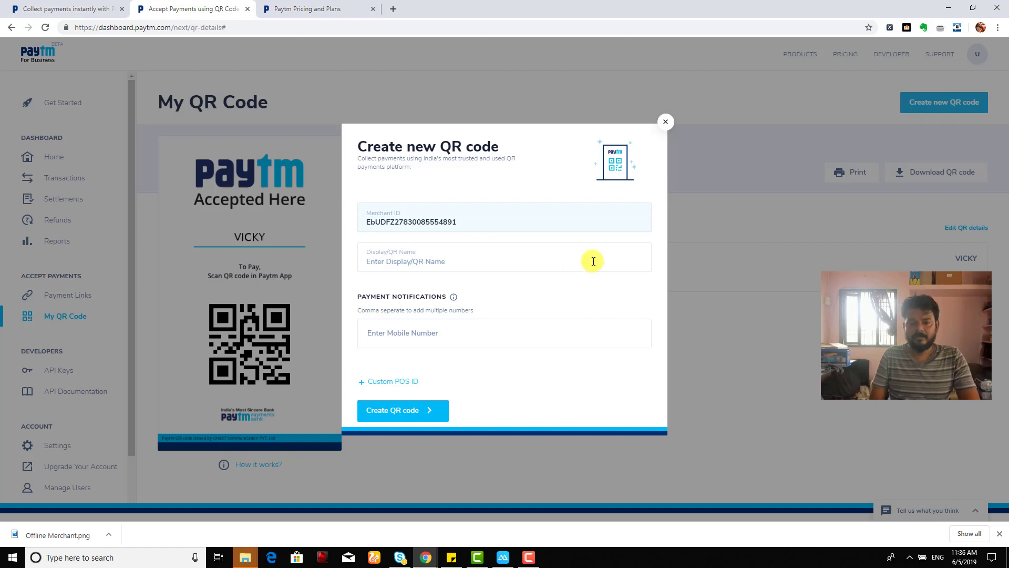
pyautogui.moveTo(416, 329)
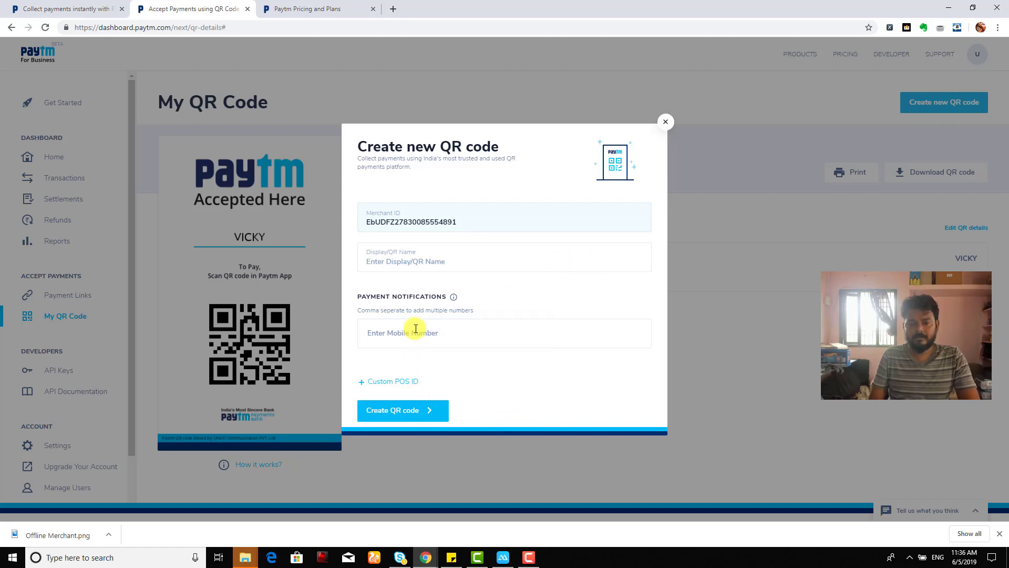
pyautogui.moveTo(669, 123)
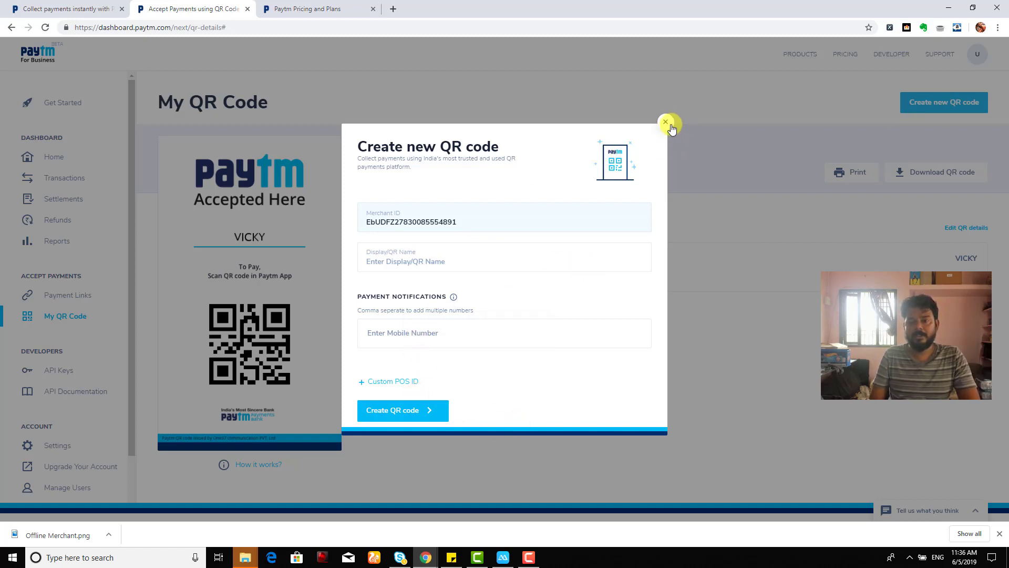
pyautogui.click(665, 123)
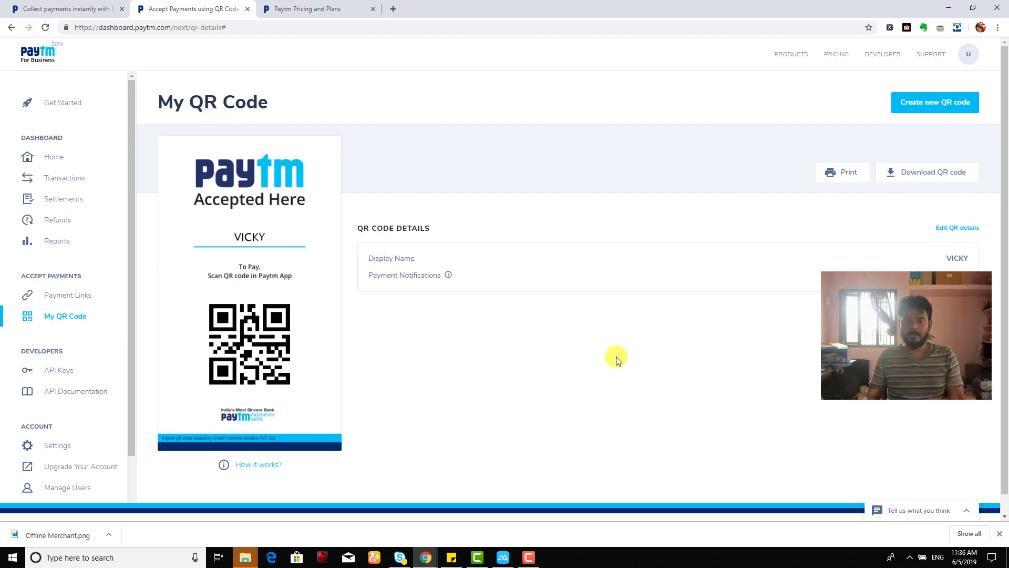
pyautogui.moveTo(562, 394)
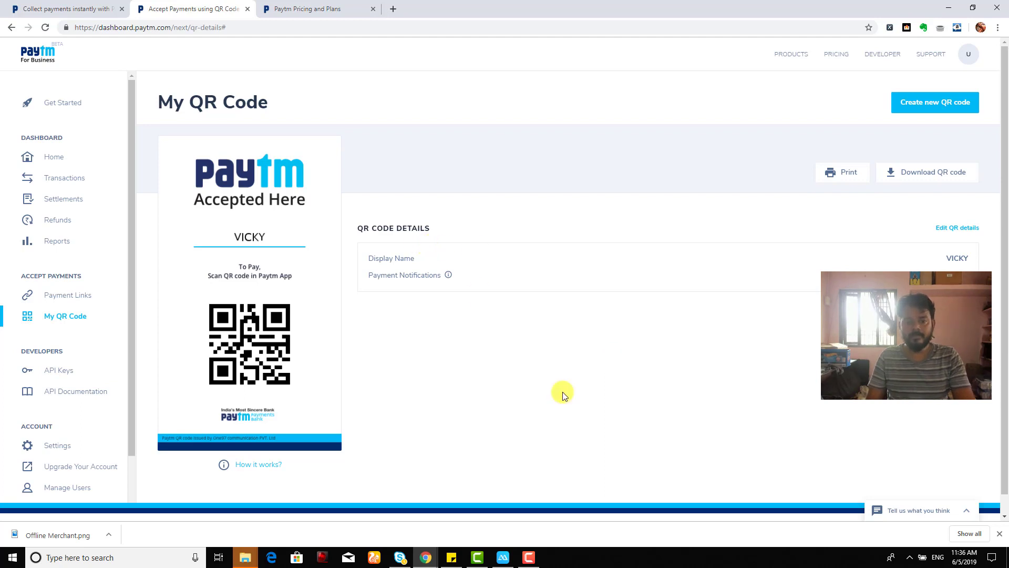
pyautogui.moveTo(556, 384)
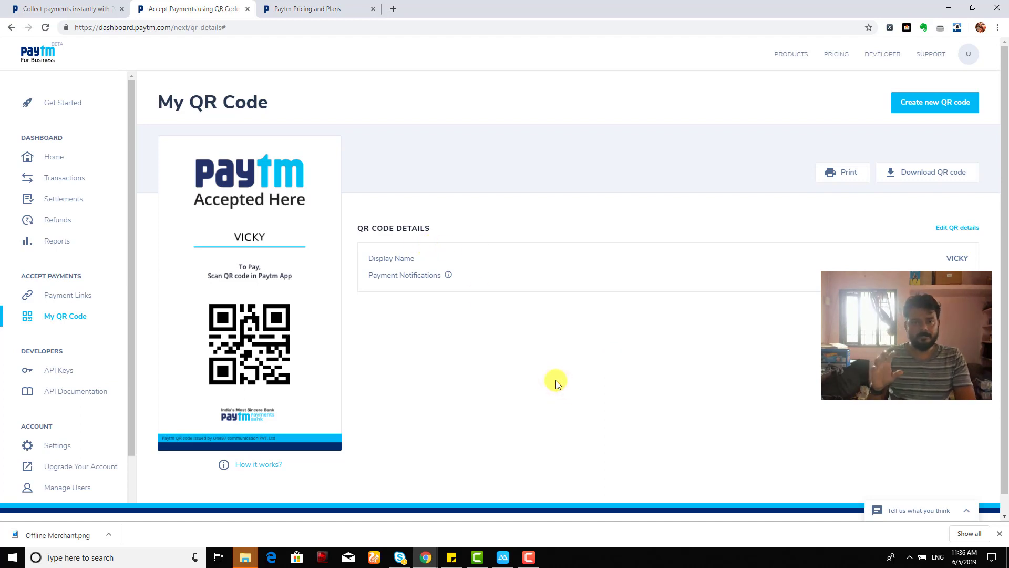